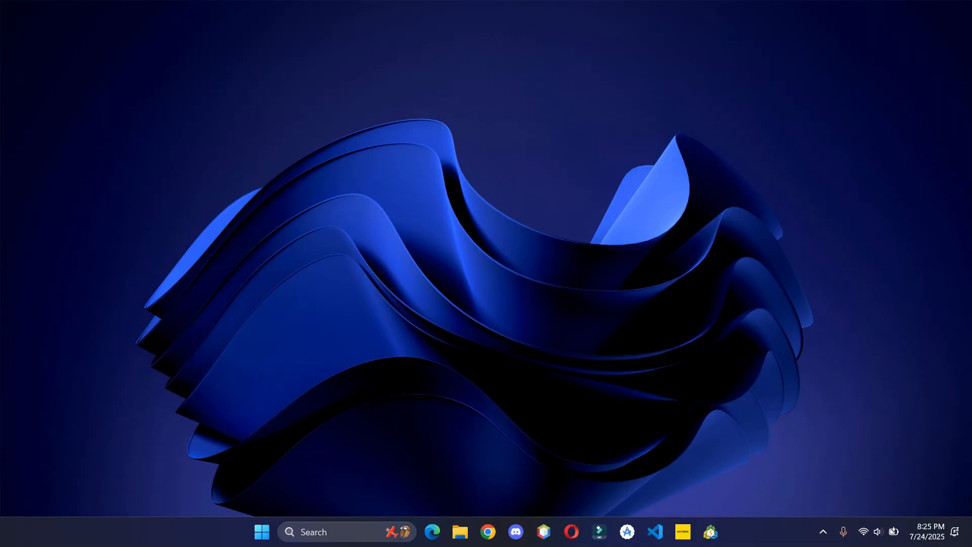
Launch Chrome and show the top of the windsurf.com home page
click(487, 532)
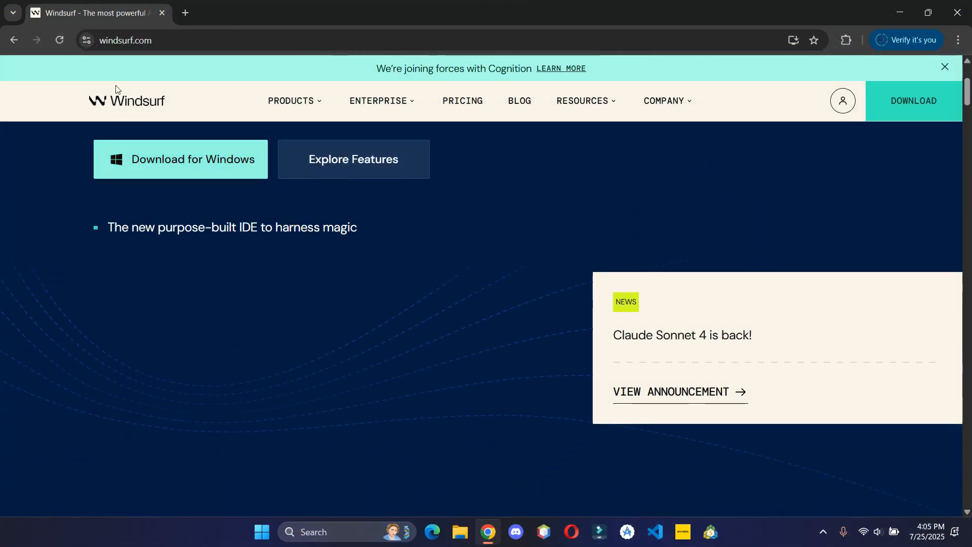
scroll(up, 3)
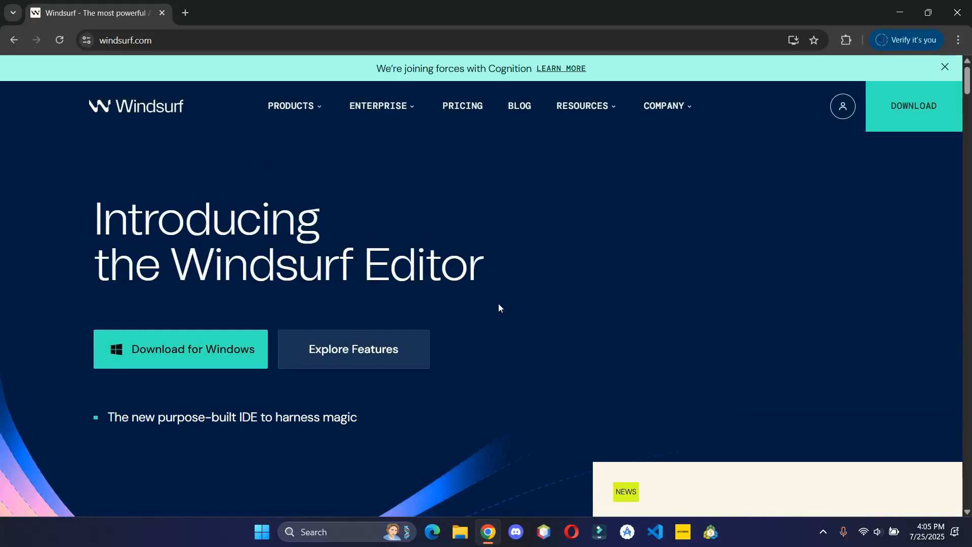
Start downloading the Windsurf Editor installer for x64 Windows
click(180, 348)
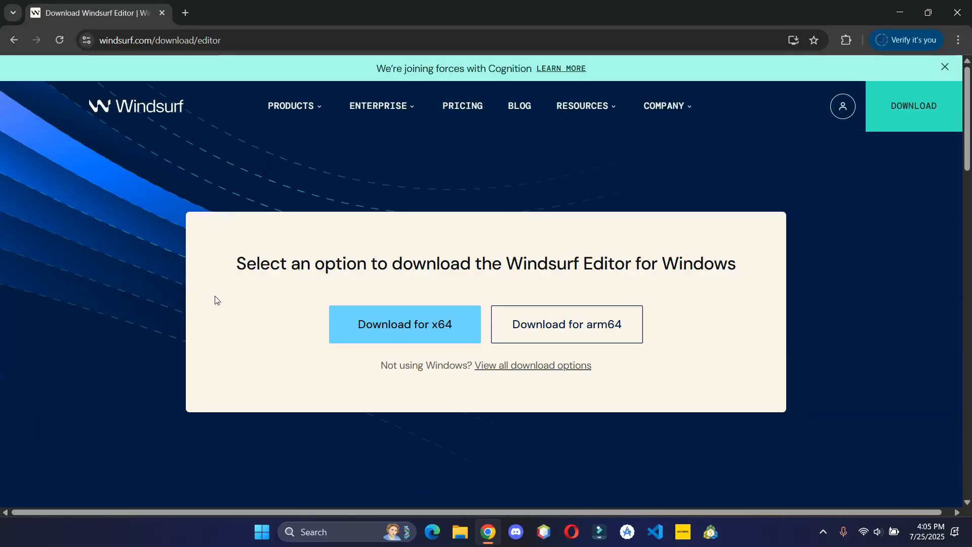
mouse_move(421, 322)
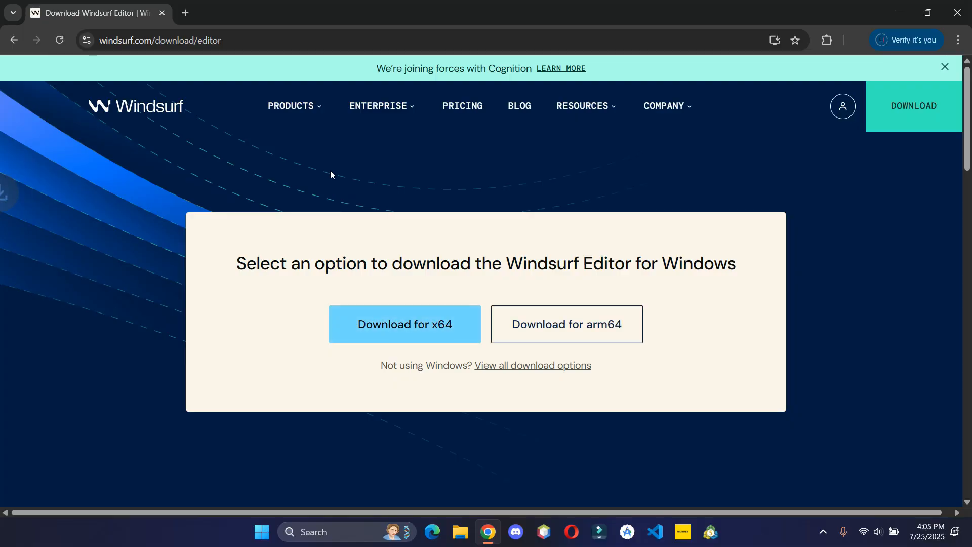
click(405, 324)
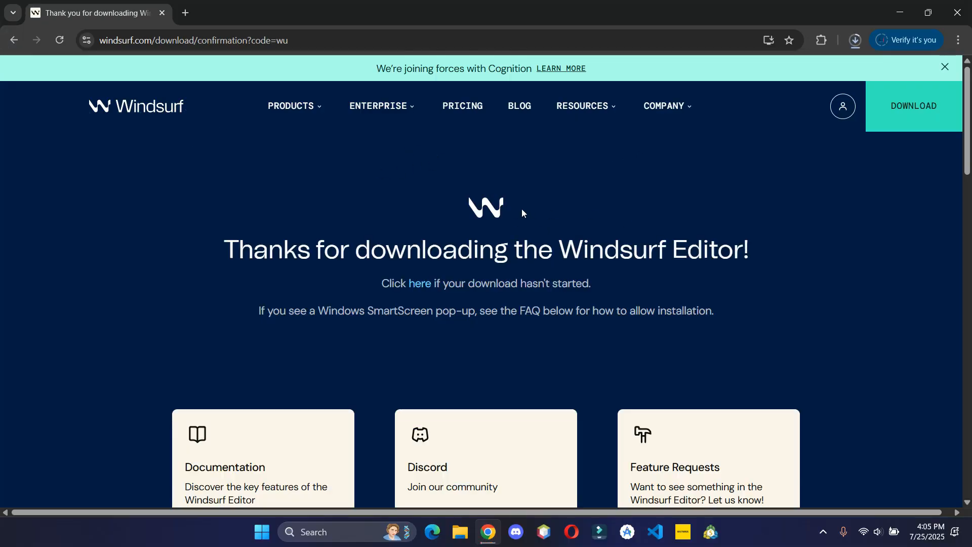
mouse_move(227, 215)
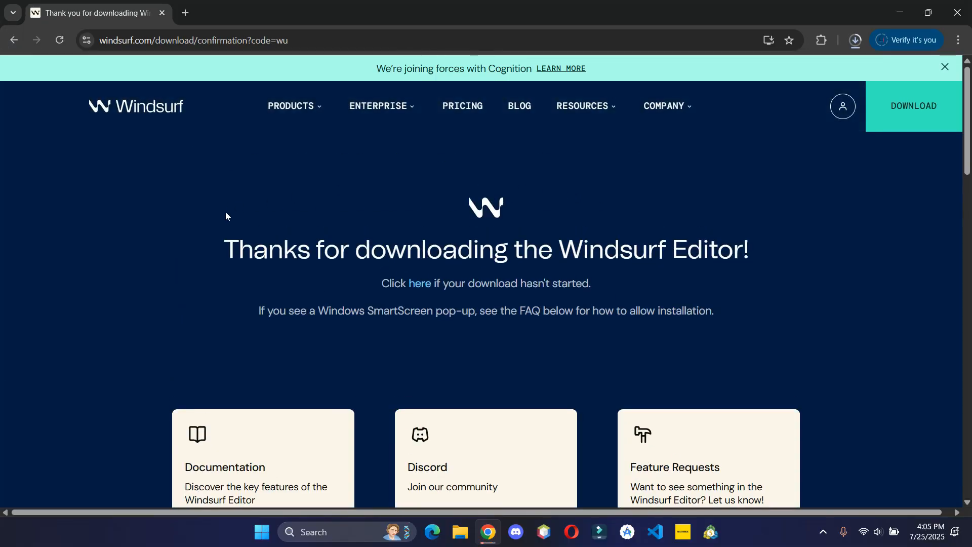
View the PRICING page and look over the $0, $15, $30 and $60 plan cards
click(462, 106)
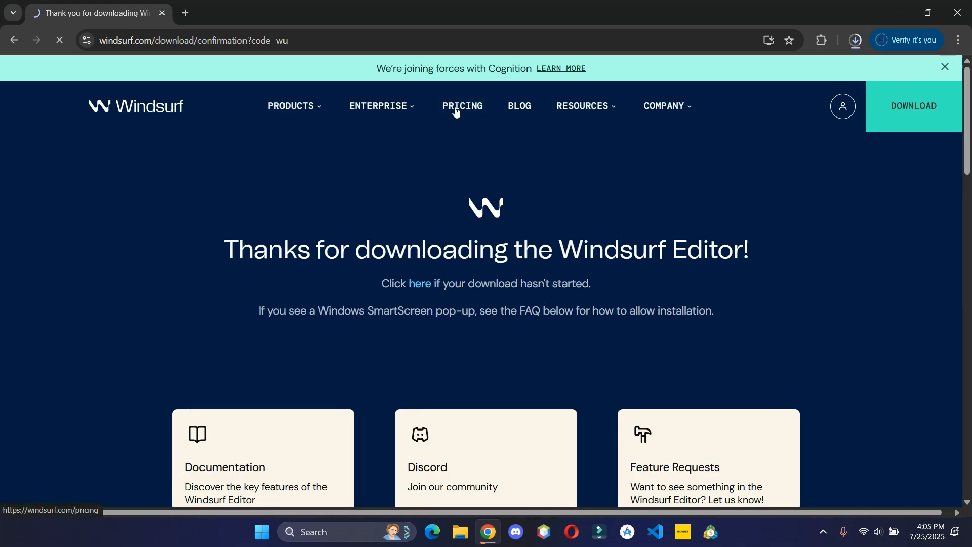
click(462, 106)
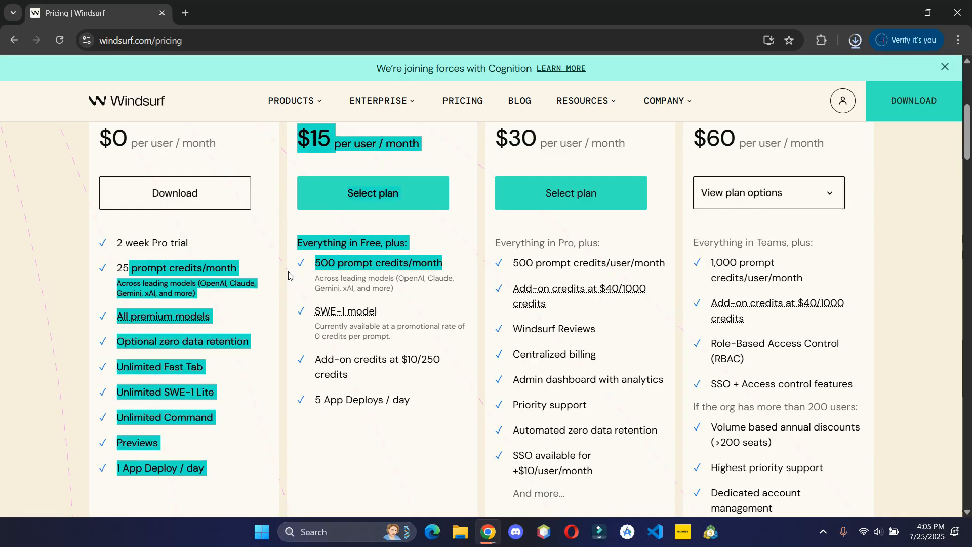
click(239, 276)
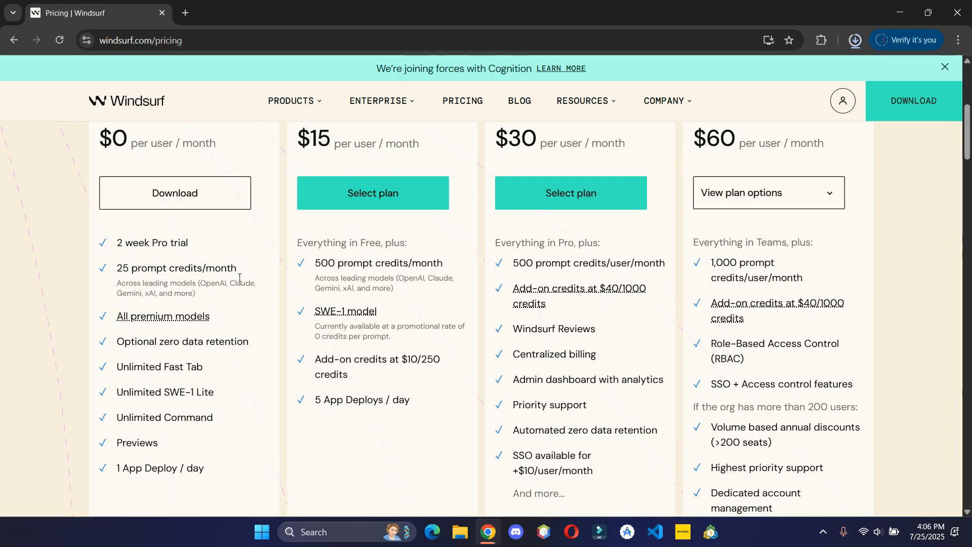
scroll(down, 3)
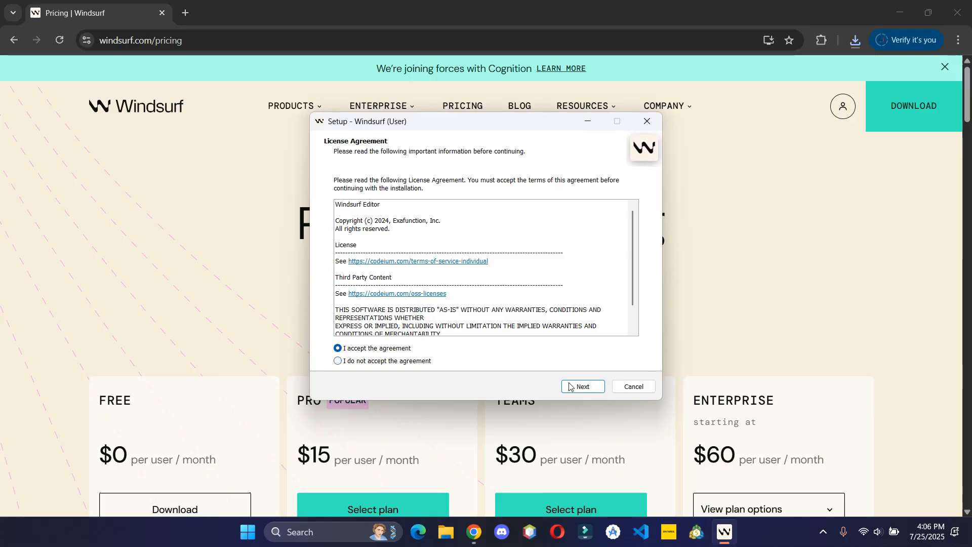
Accept the license and continue with the default Start Menu folder and additional tasks
click(583, 387)
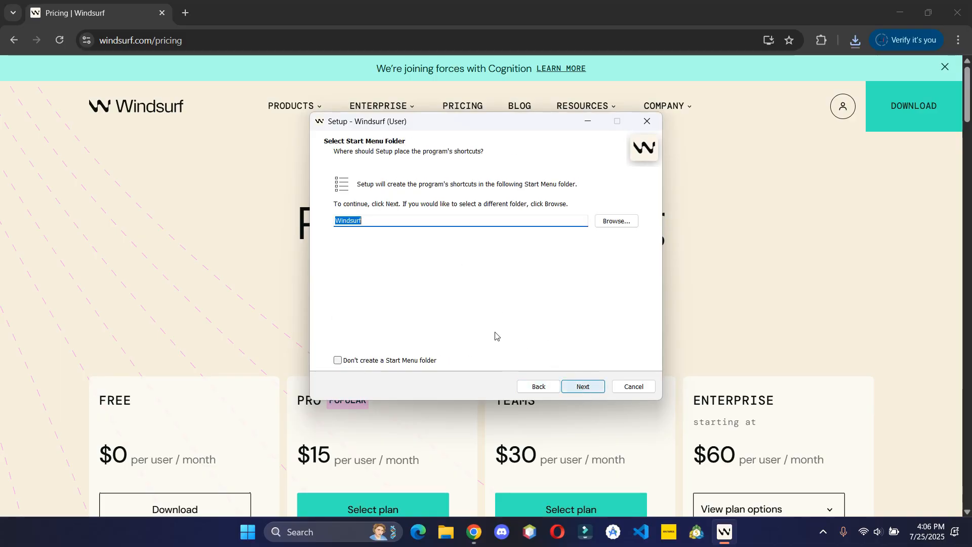
click(583, 386)
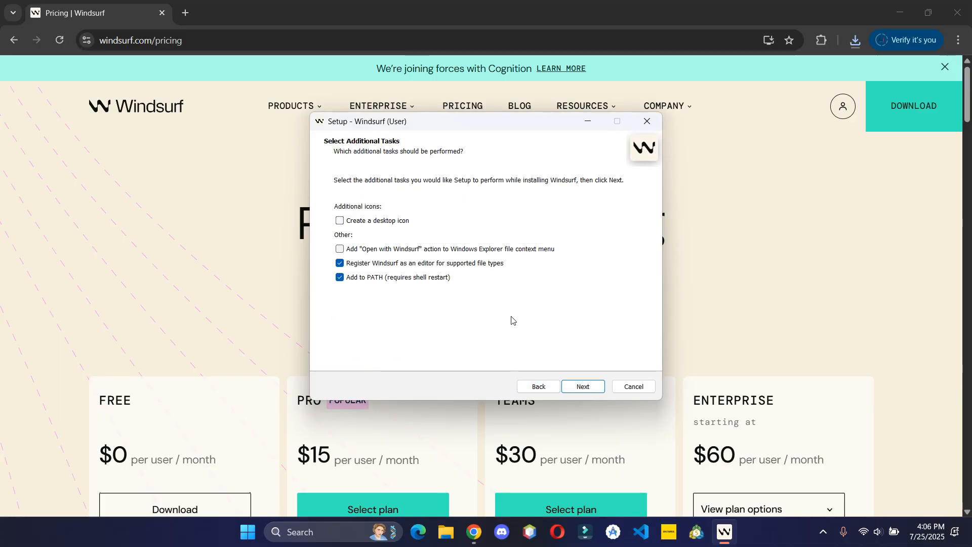
click(584, 387)
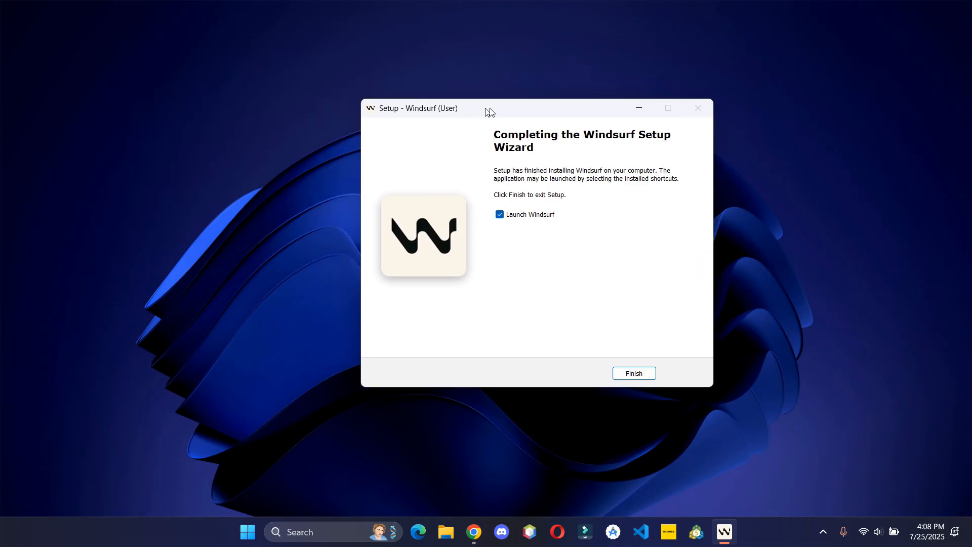
Finish setup with Launch Windsurf checked so the editor starts
drag(489, 108, 477, 111)
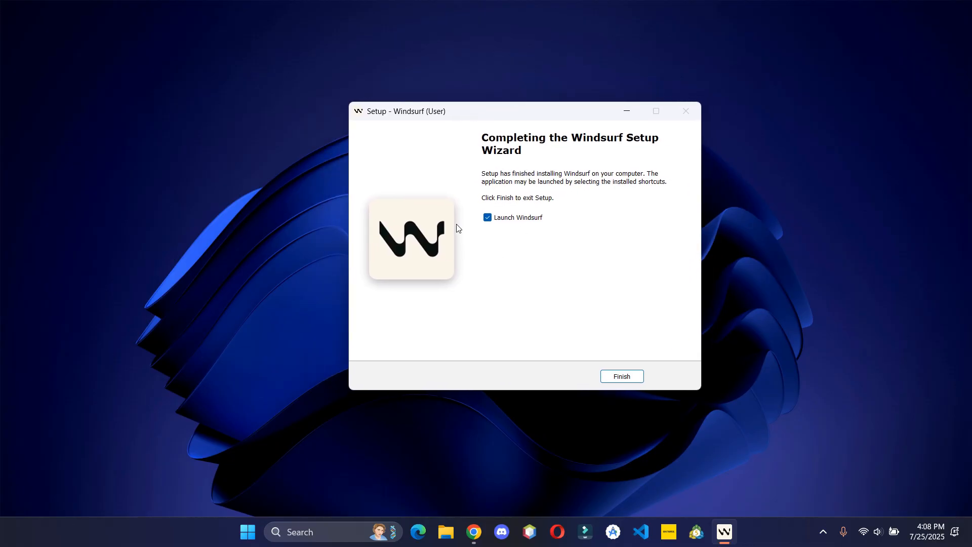
click(621, 376)
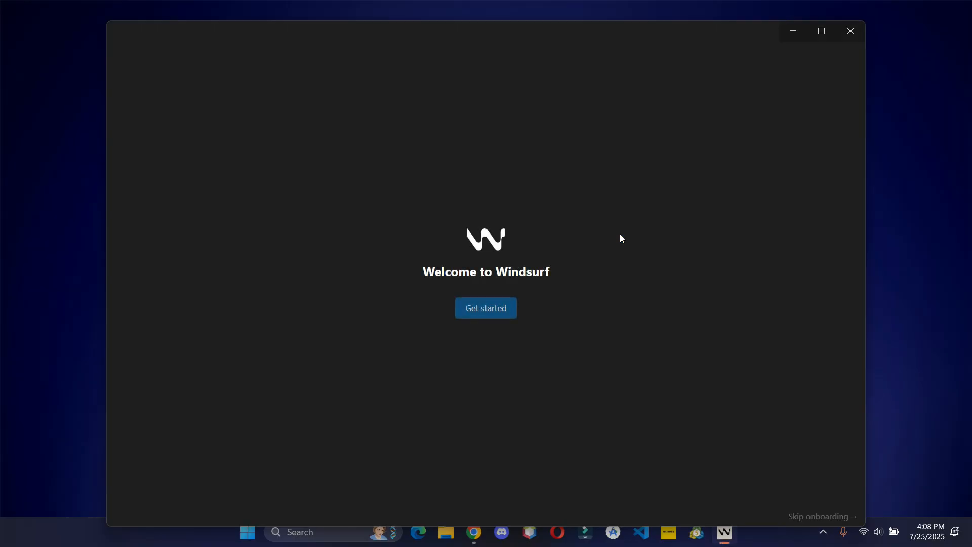
Begin onboarding from the Welcome to Windsurf screen via Get started
click(486, 308)
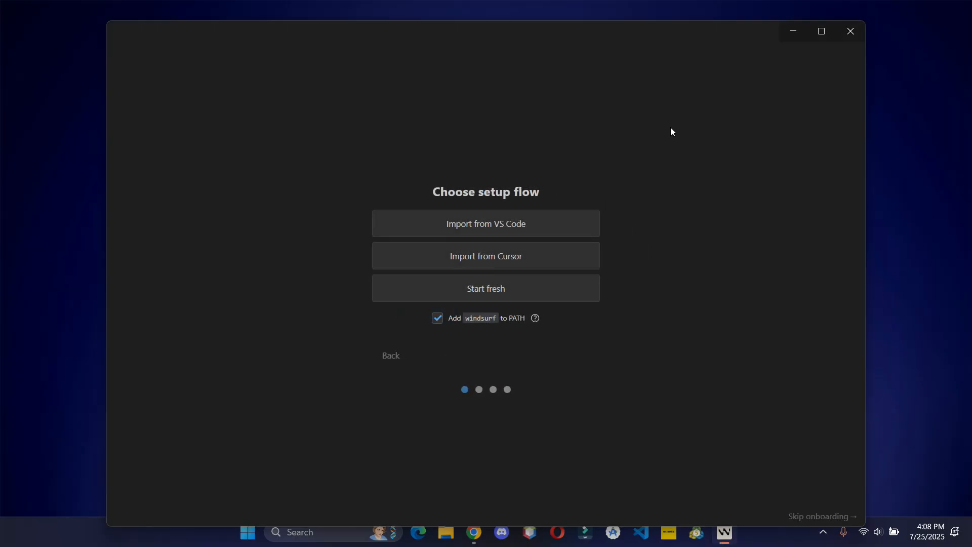
mouse_move(704, 384)
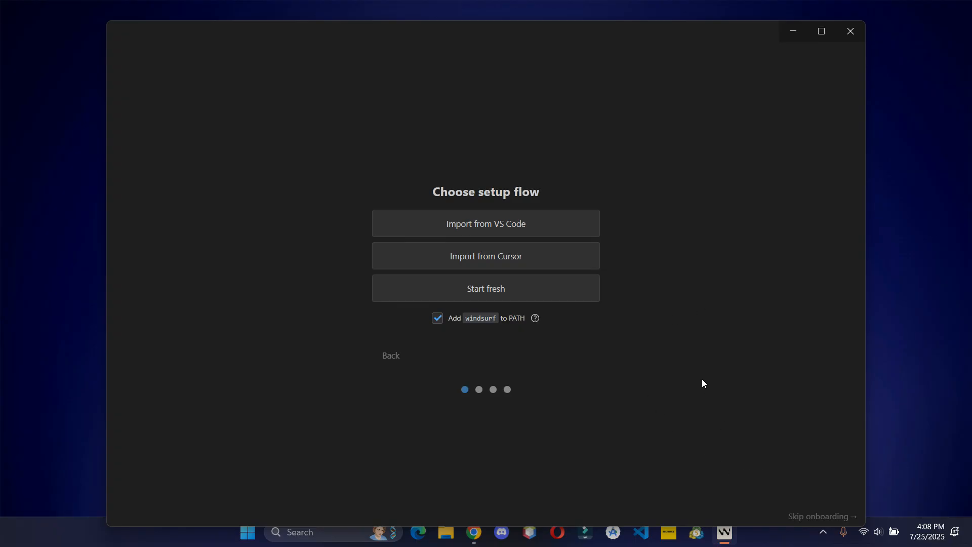
mouse_move(691, 328)
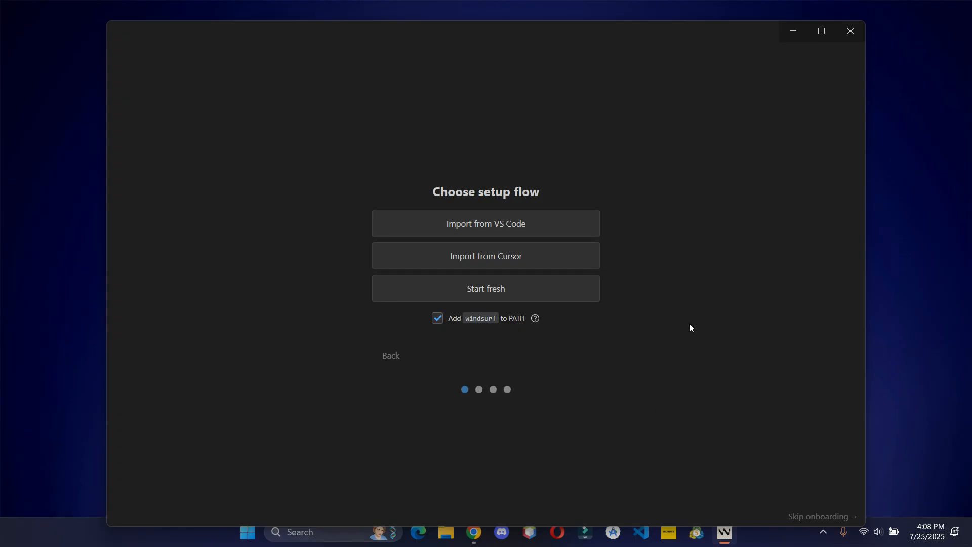
mouse_move(769, 451)
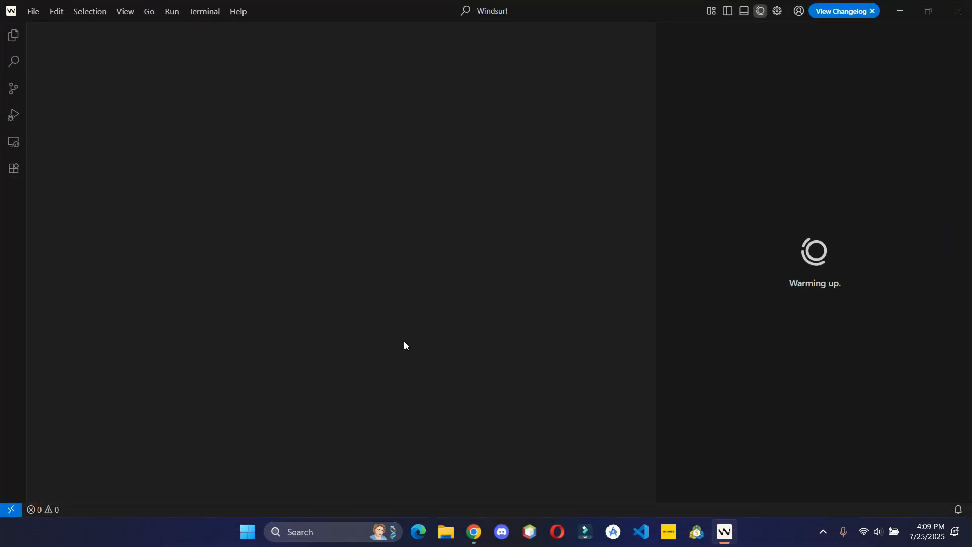
mouse_move(612, 235)
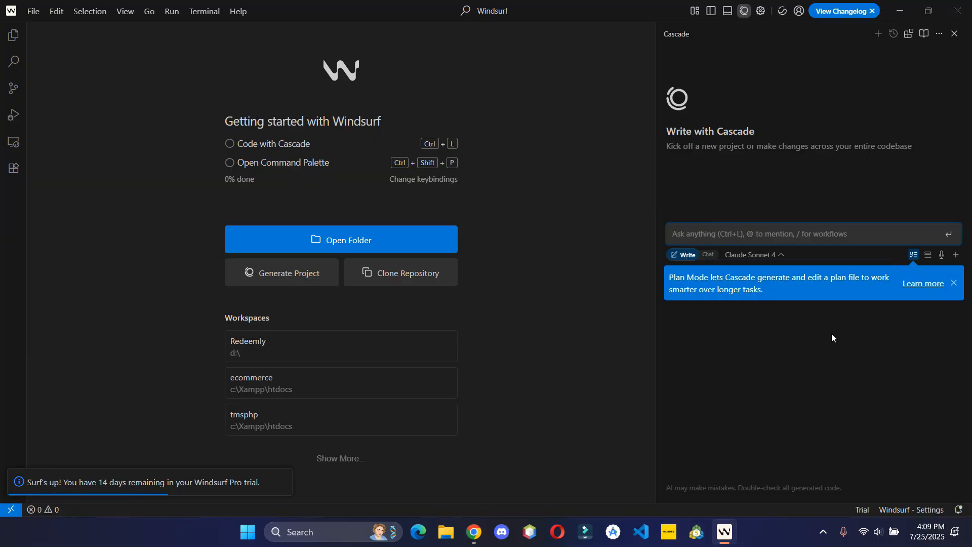
mouse_move(824, 355)
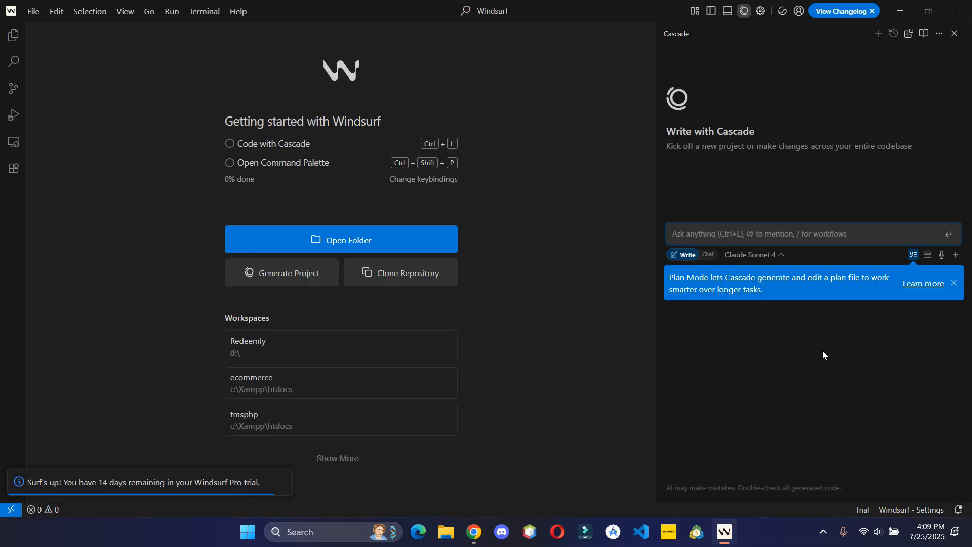
Dismiss the Plan Mode tip to leave the Getting started page and Cascade panel visible
click(954, 283)
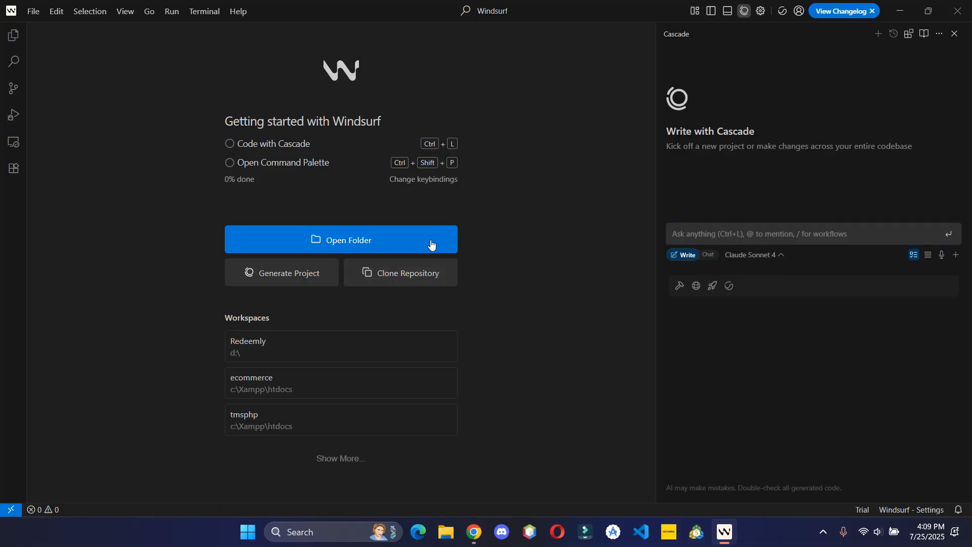
mouse_move(593, 343)
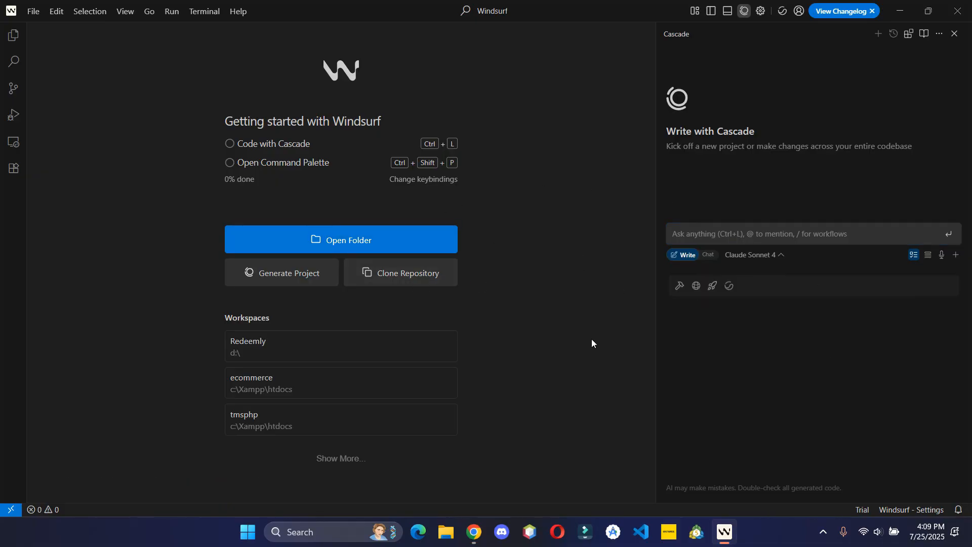